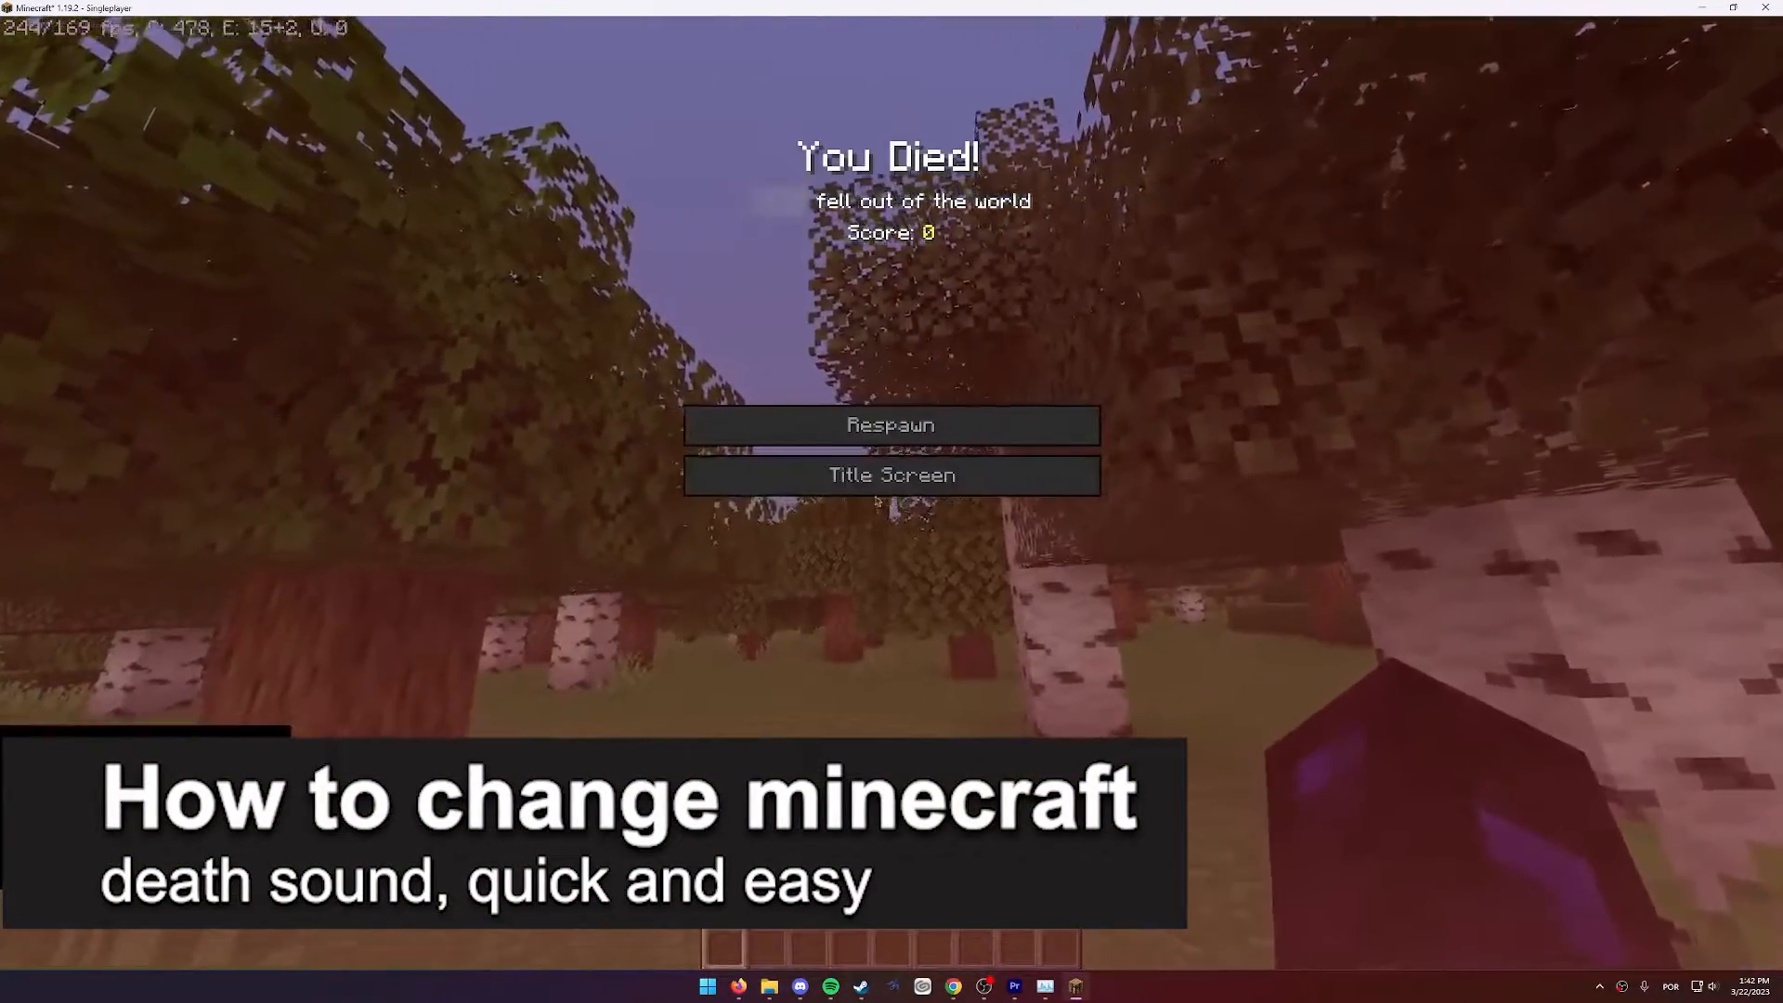
Respawn from the You Died screen and walk back into the forest.
{"action": "left_click", "coordinate": [891, 425]}
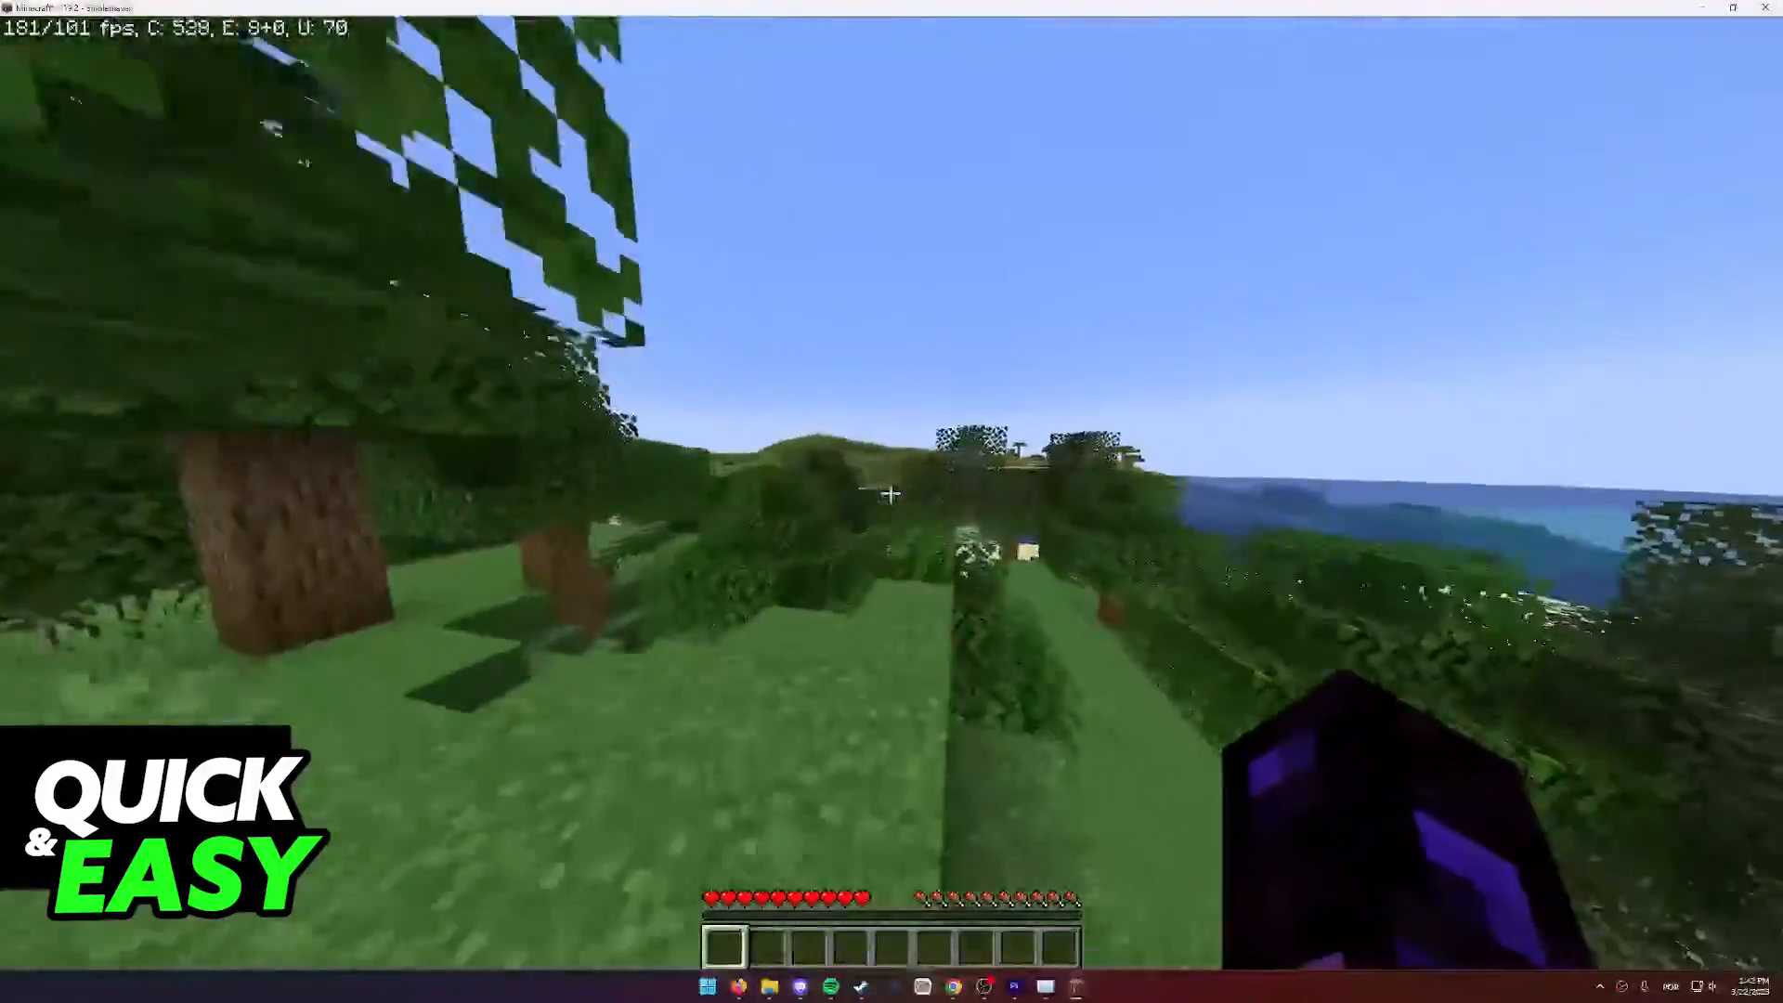
{"action": "key", "text": "e"}
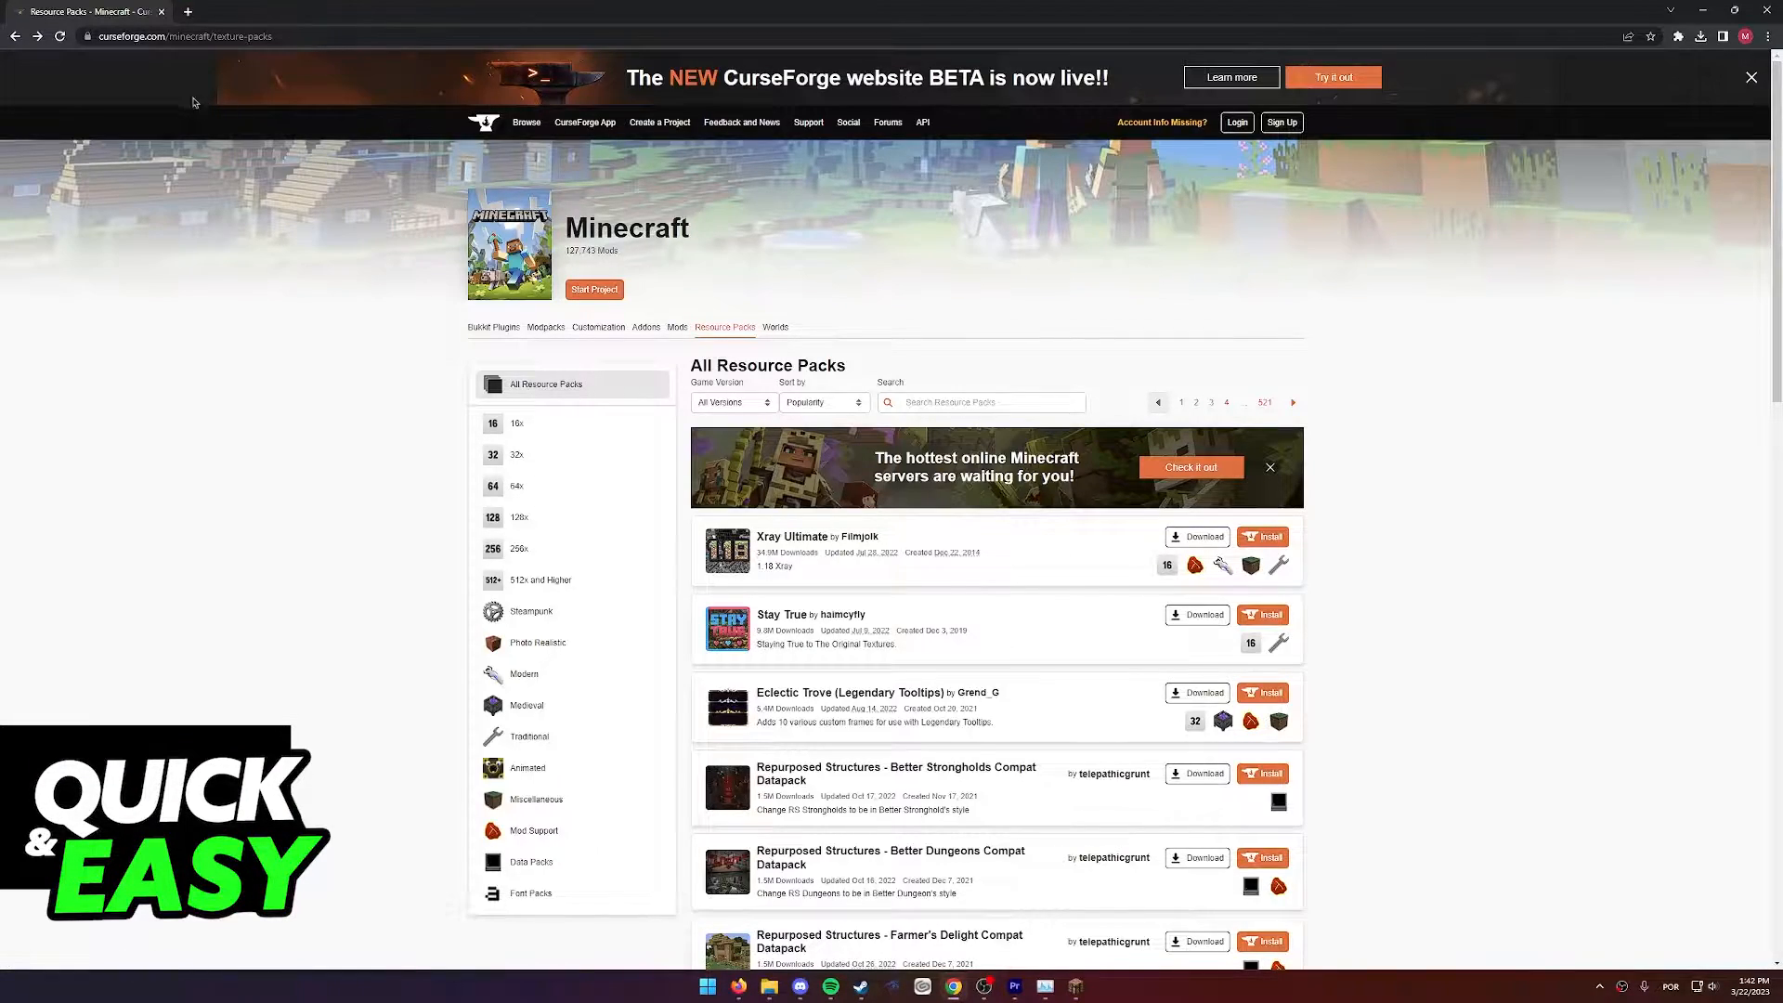
Search resource packs for 'too old to die' and go to the Too Old to Die pack page.
{"action": "left_click", "coordinate": [981, 402]}
{"action": "type", "text": "too old to die"}
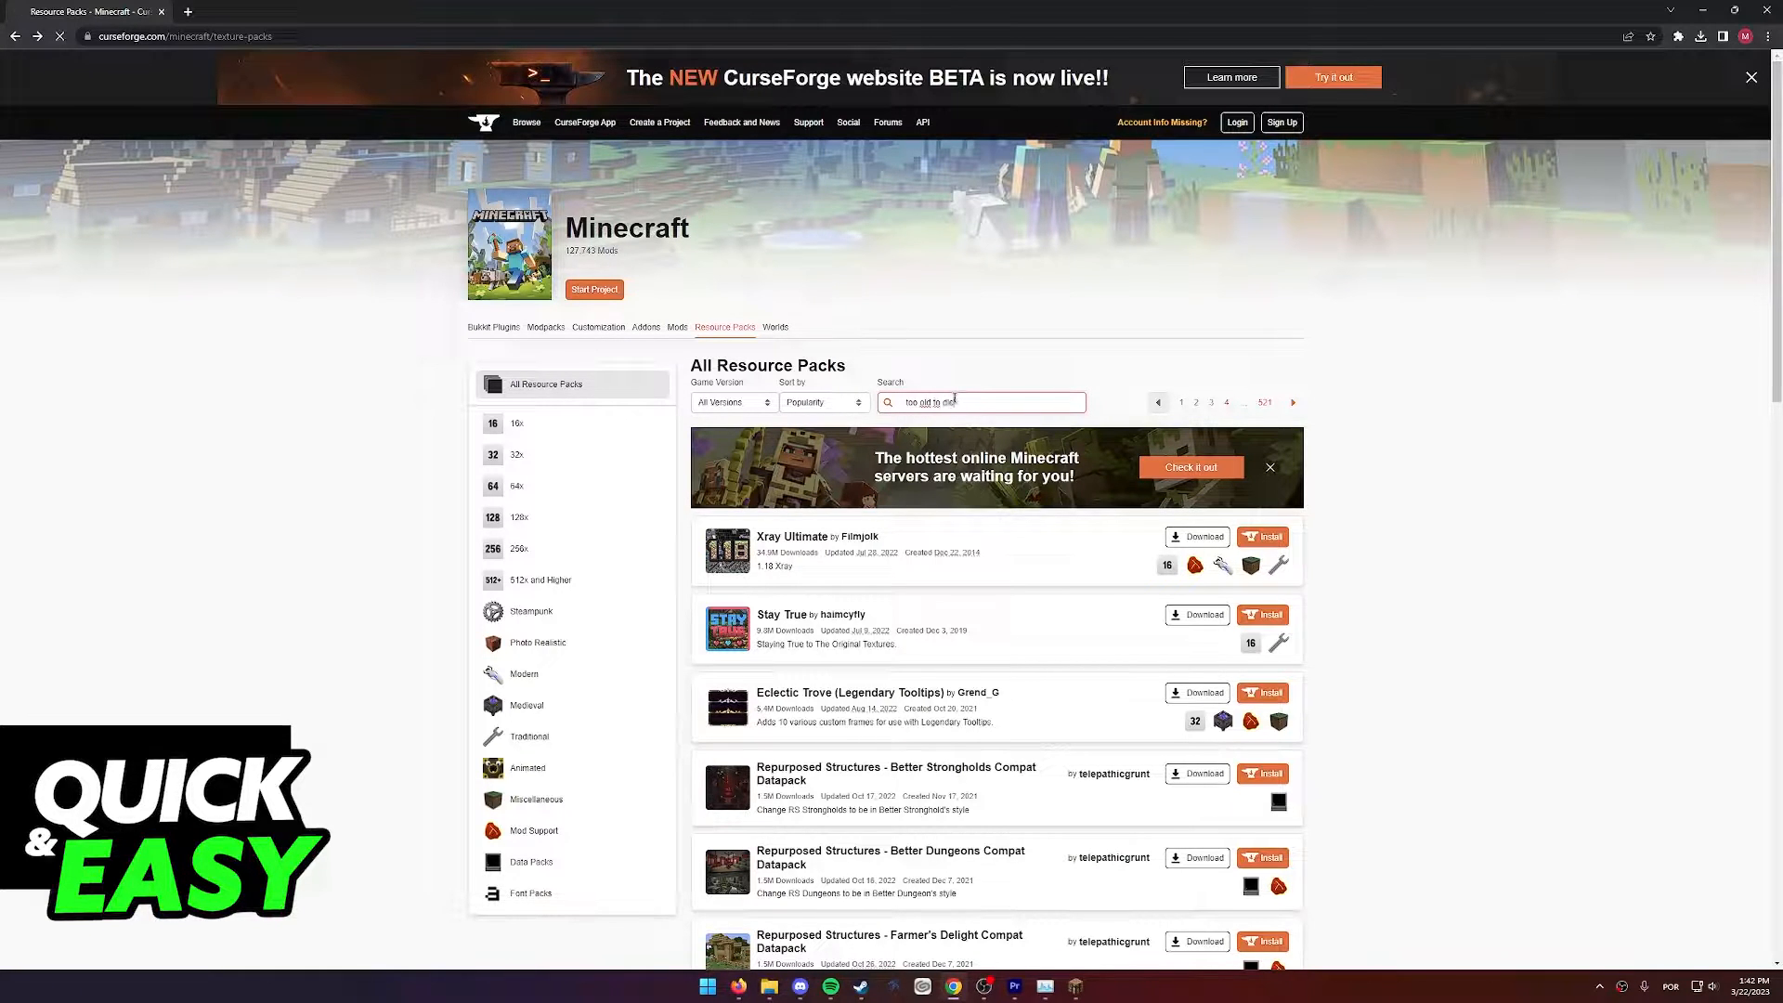
{"action": "key", "text": "Enter"}
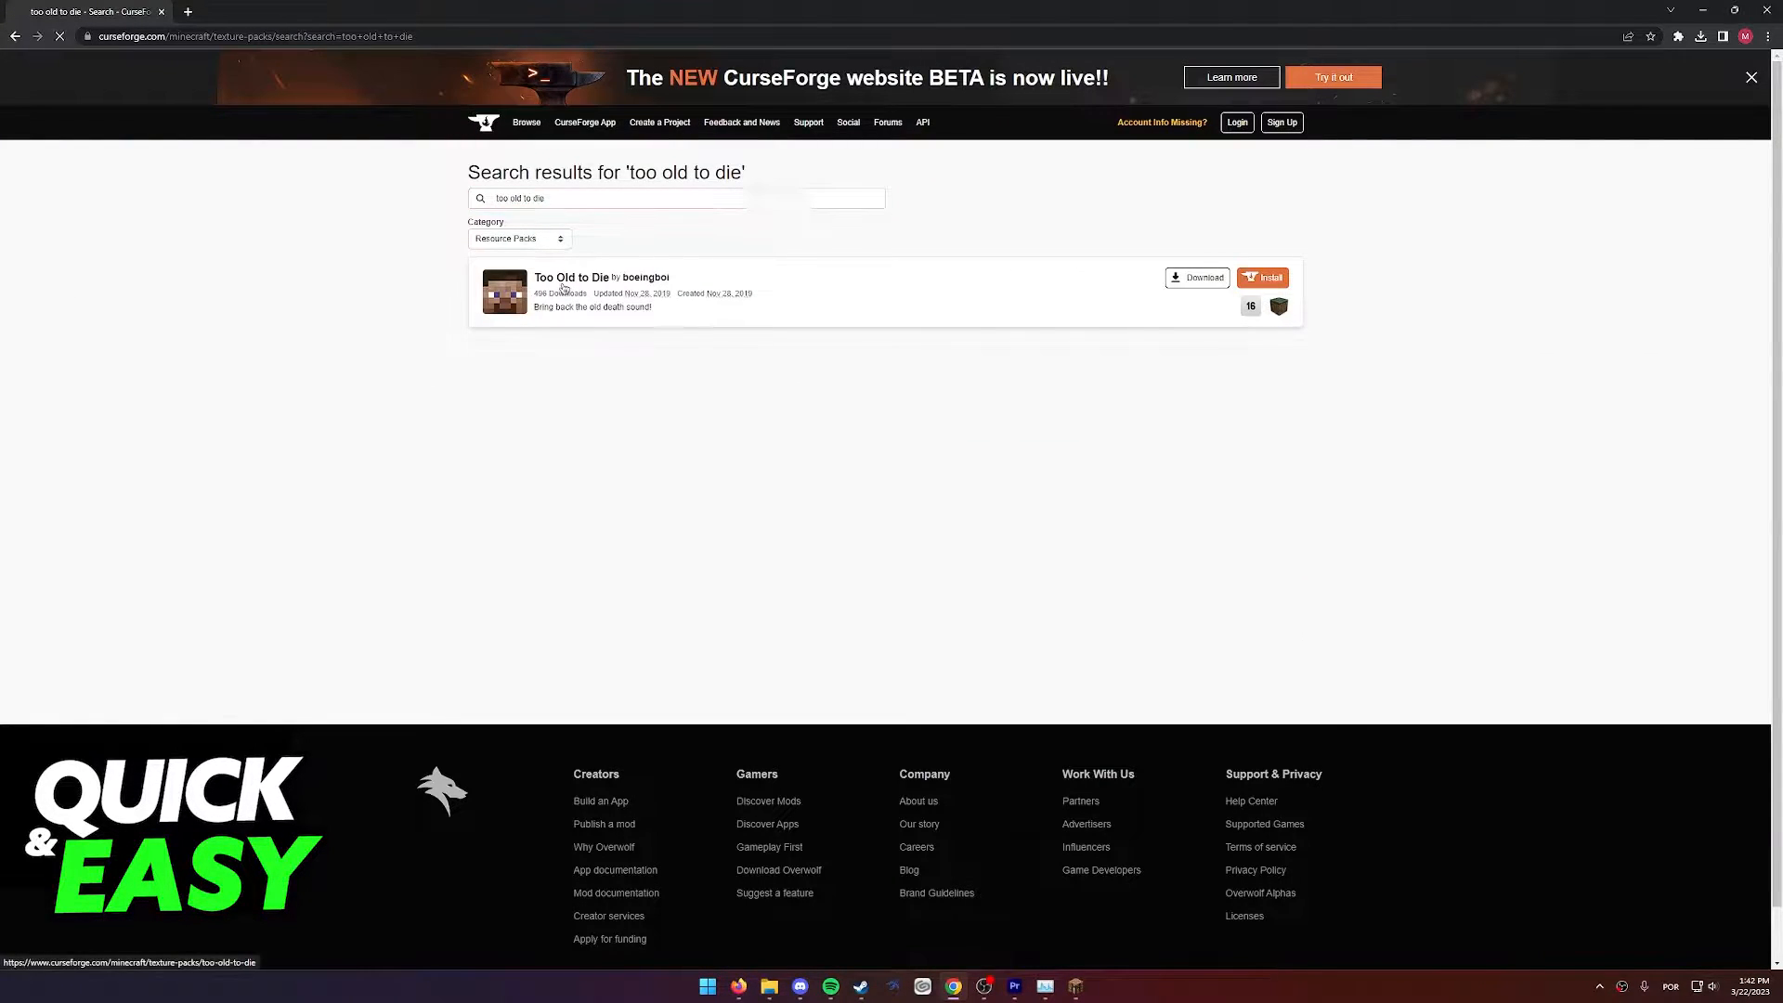
{"action": "left_click", "coordinate": [571, 277]}
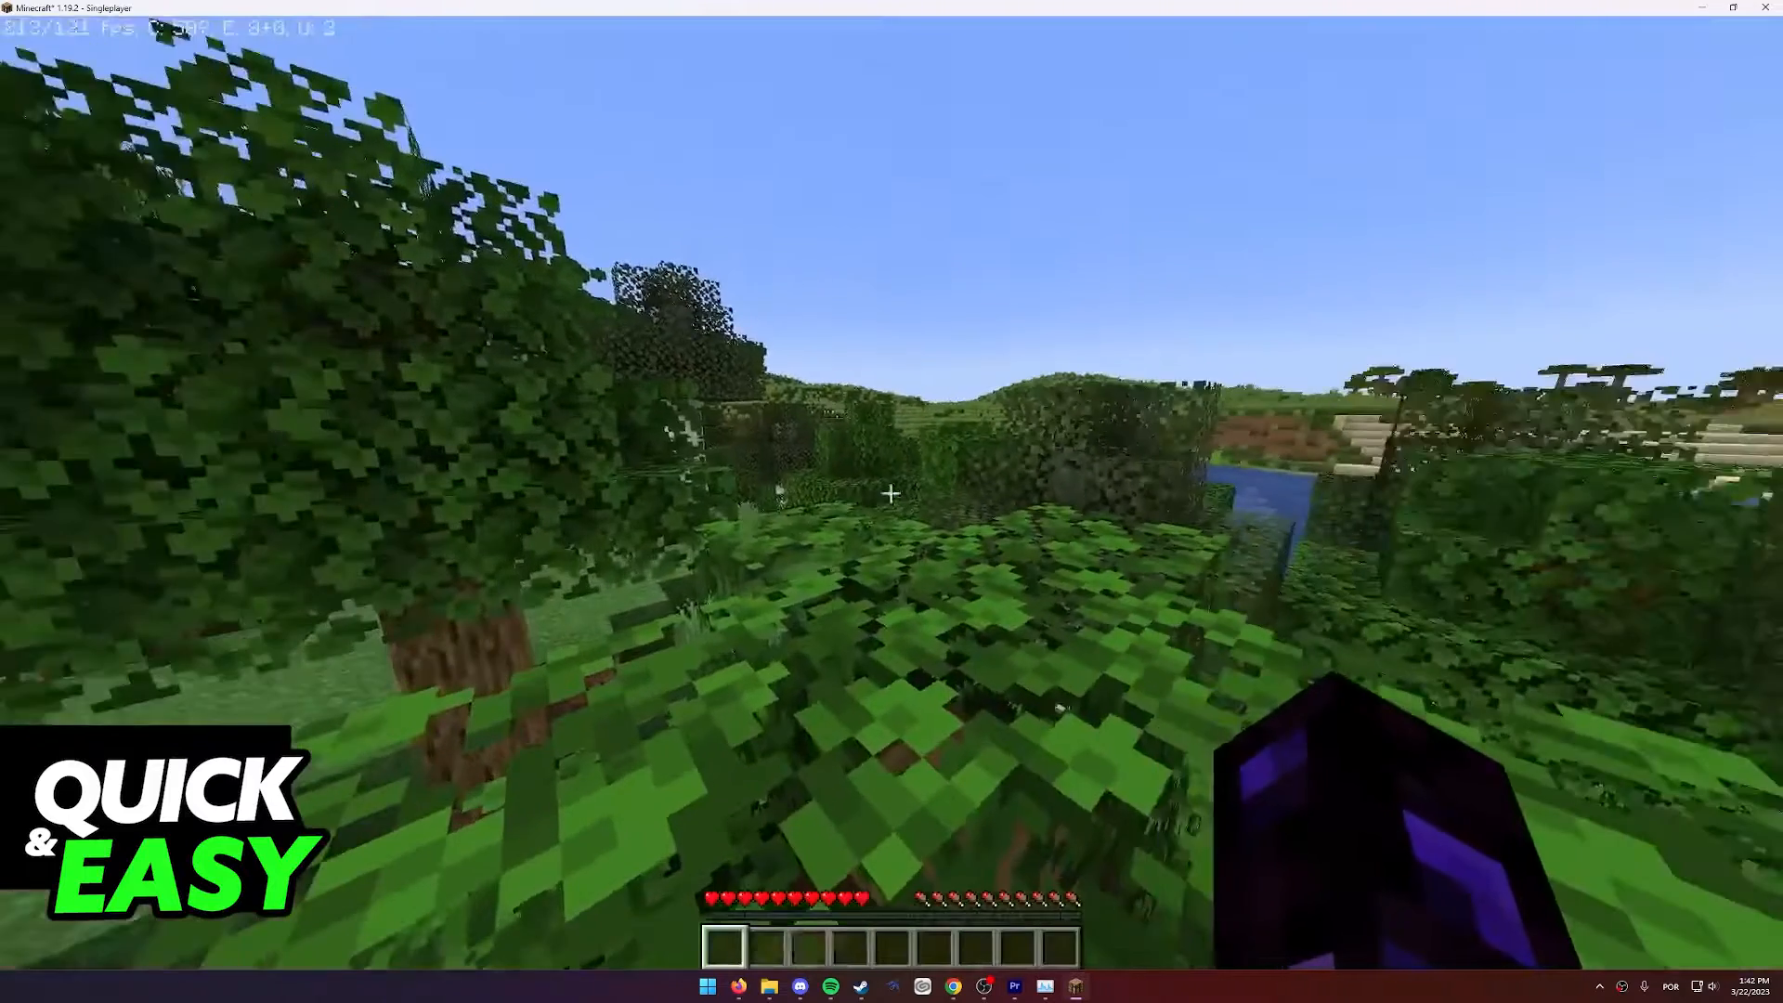
Move the old death sound pack into Selected above Default and resume the game.
{"action": "key", "text": "Escape"}
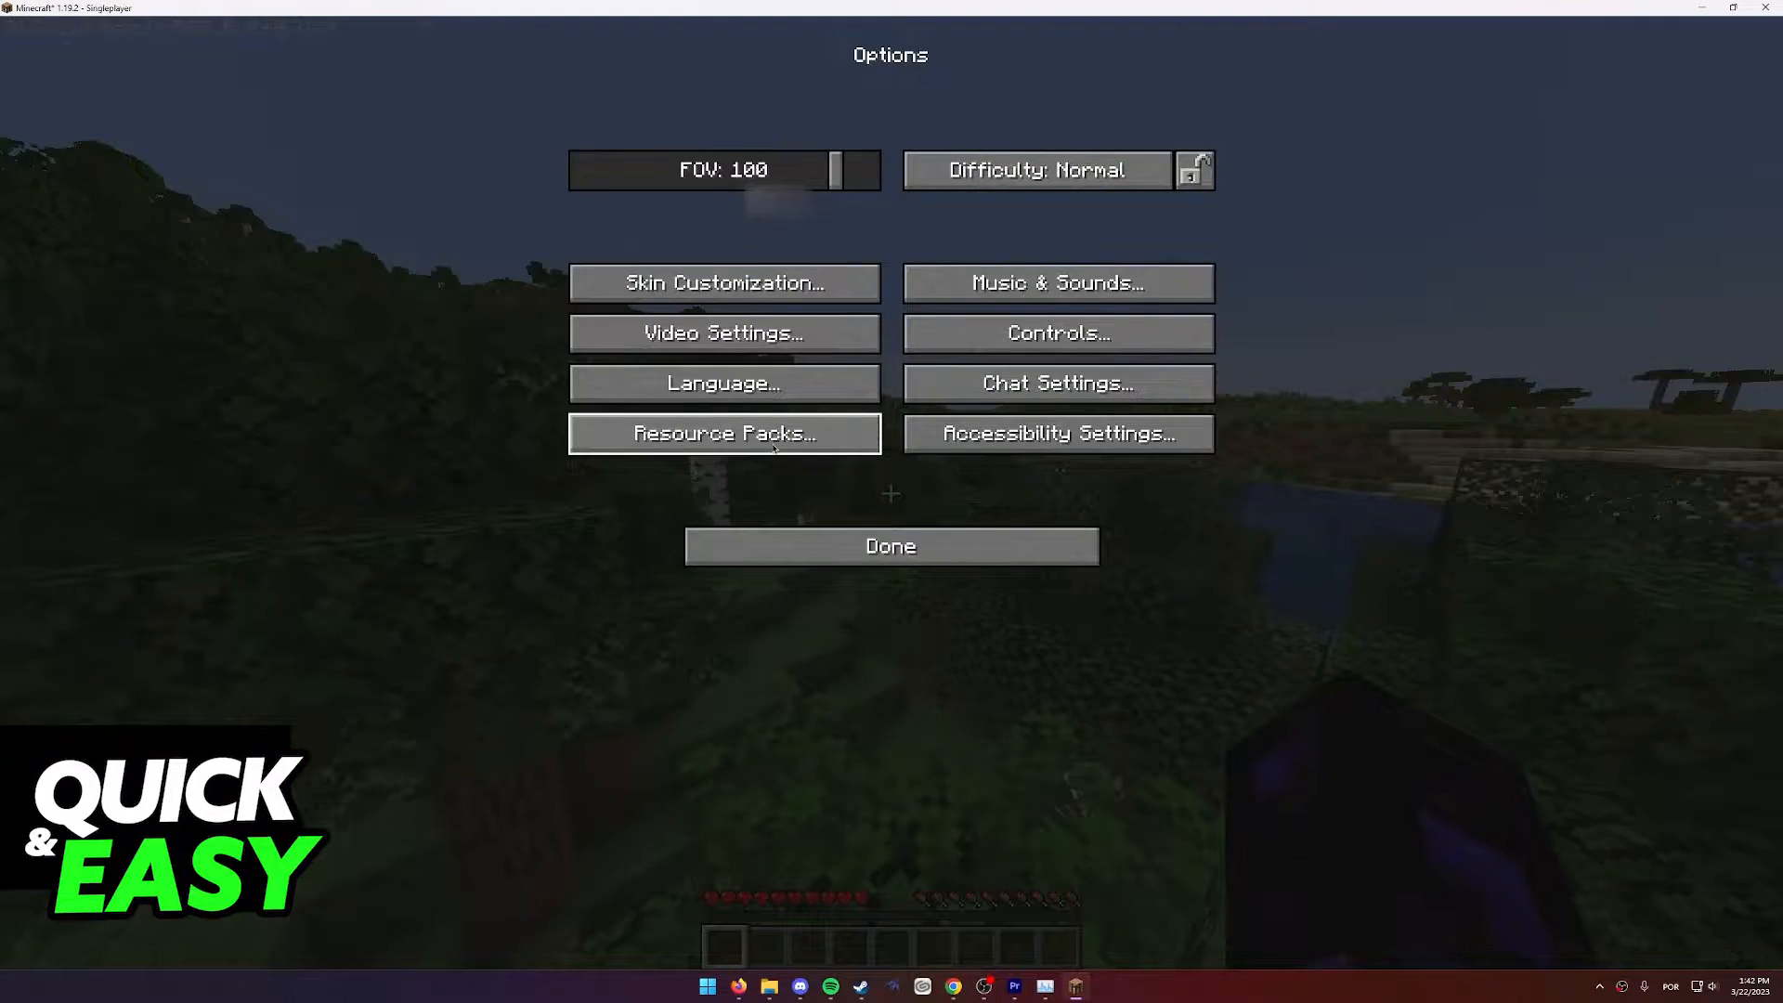
{"action": "left_click", "coordinate": [724, 433]}
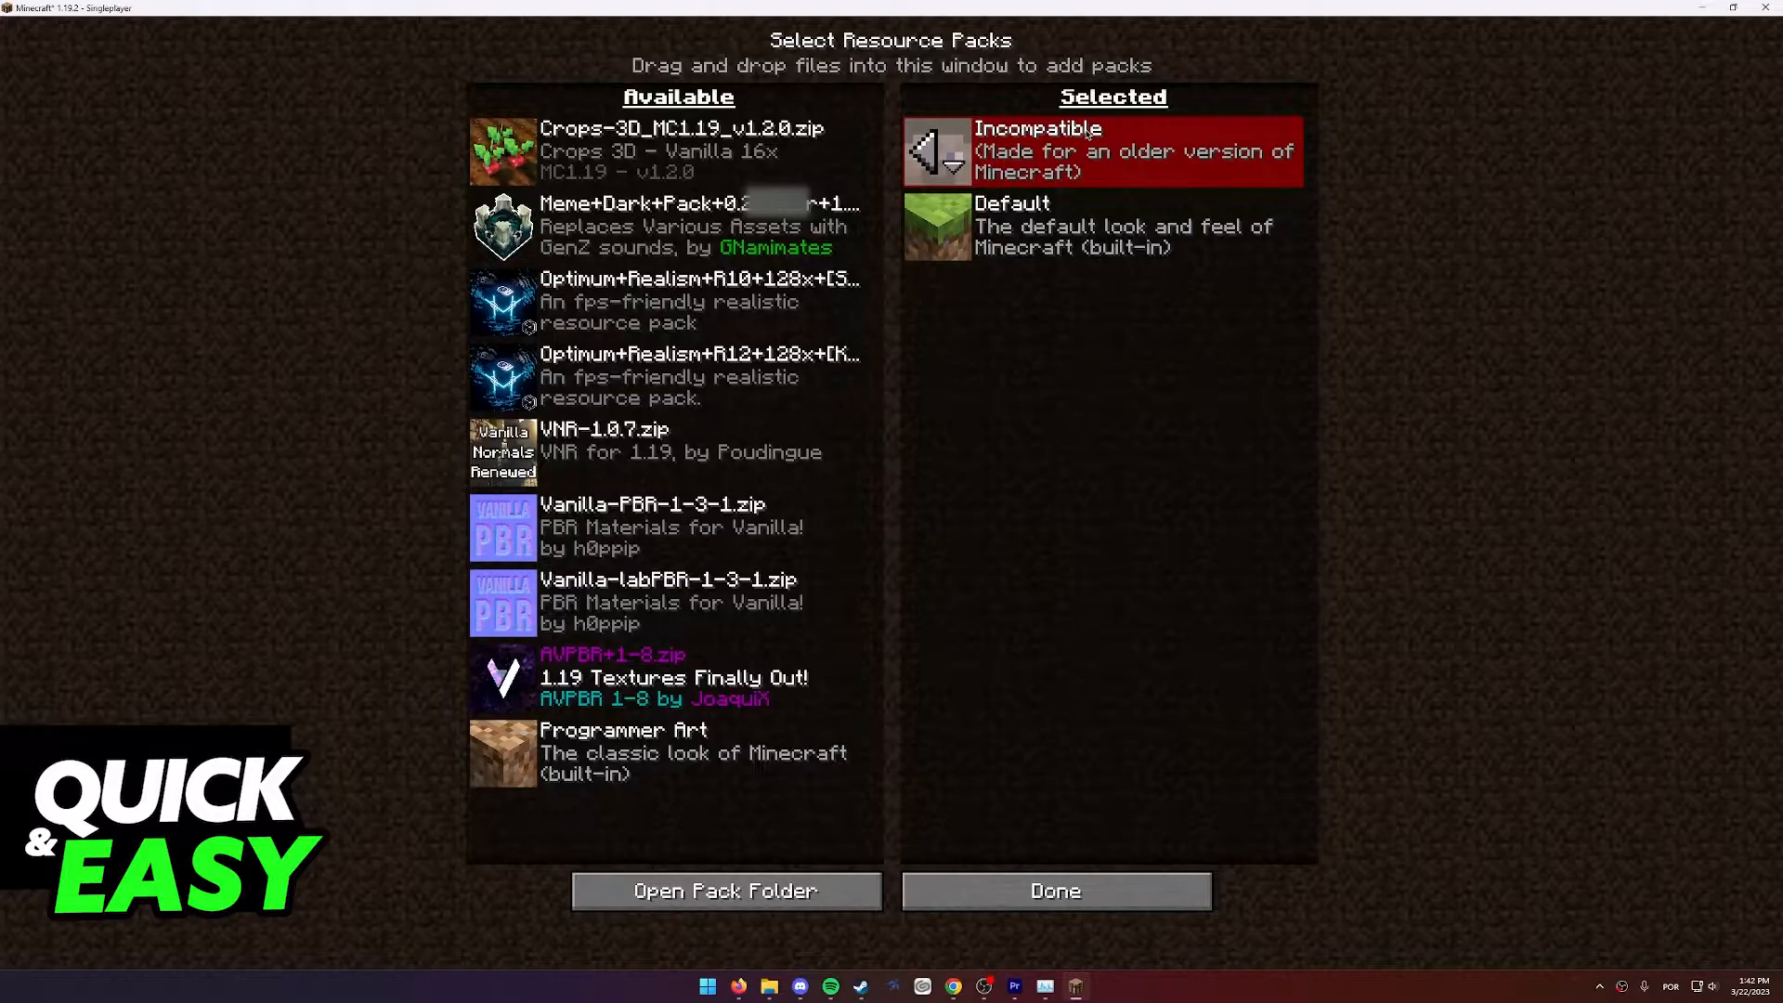
{"action": "left_click", "coordinate": [1056, 890]}
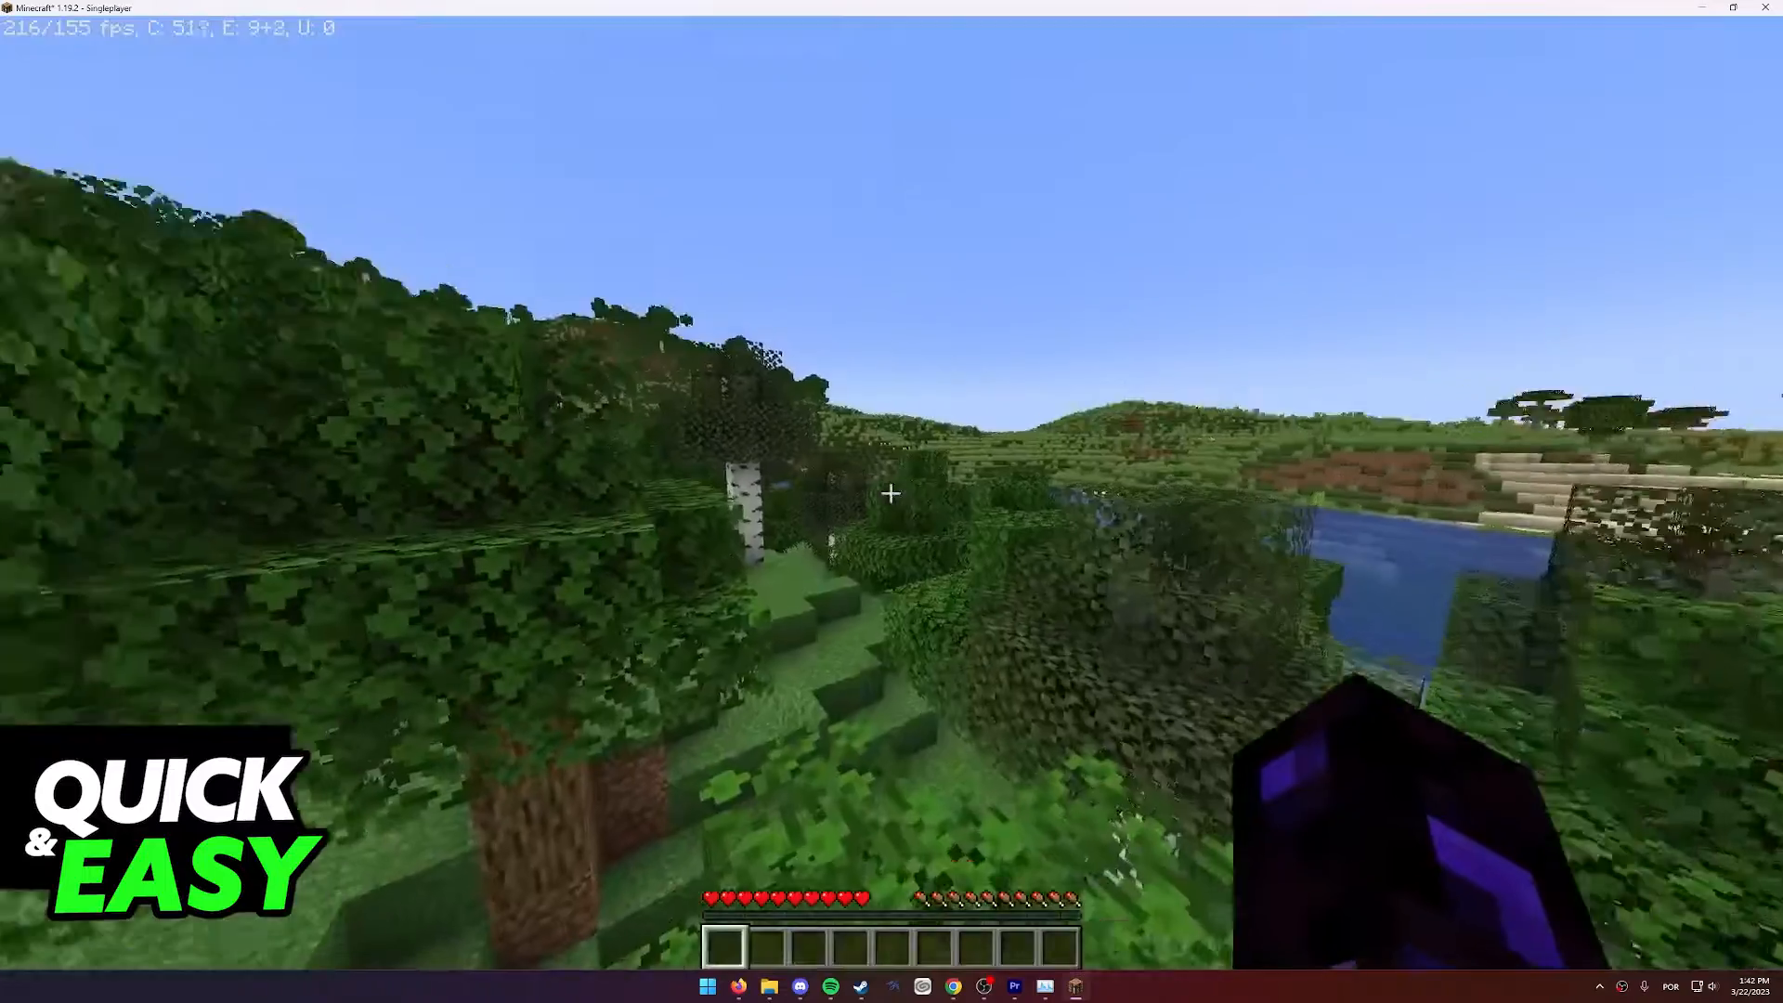
Toggle the F3 debug overlay on and off while playing, then pause to the Game Menu.
{"action": "key", "text": "F3"}
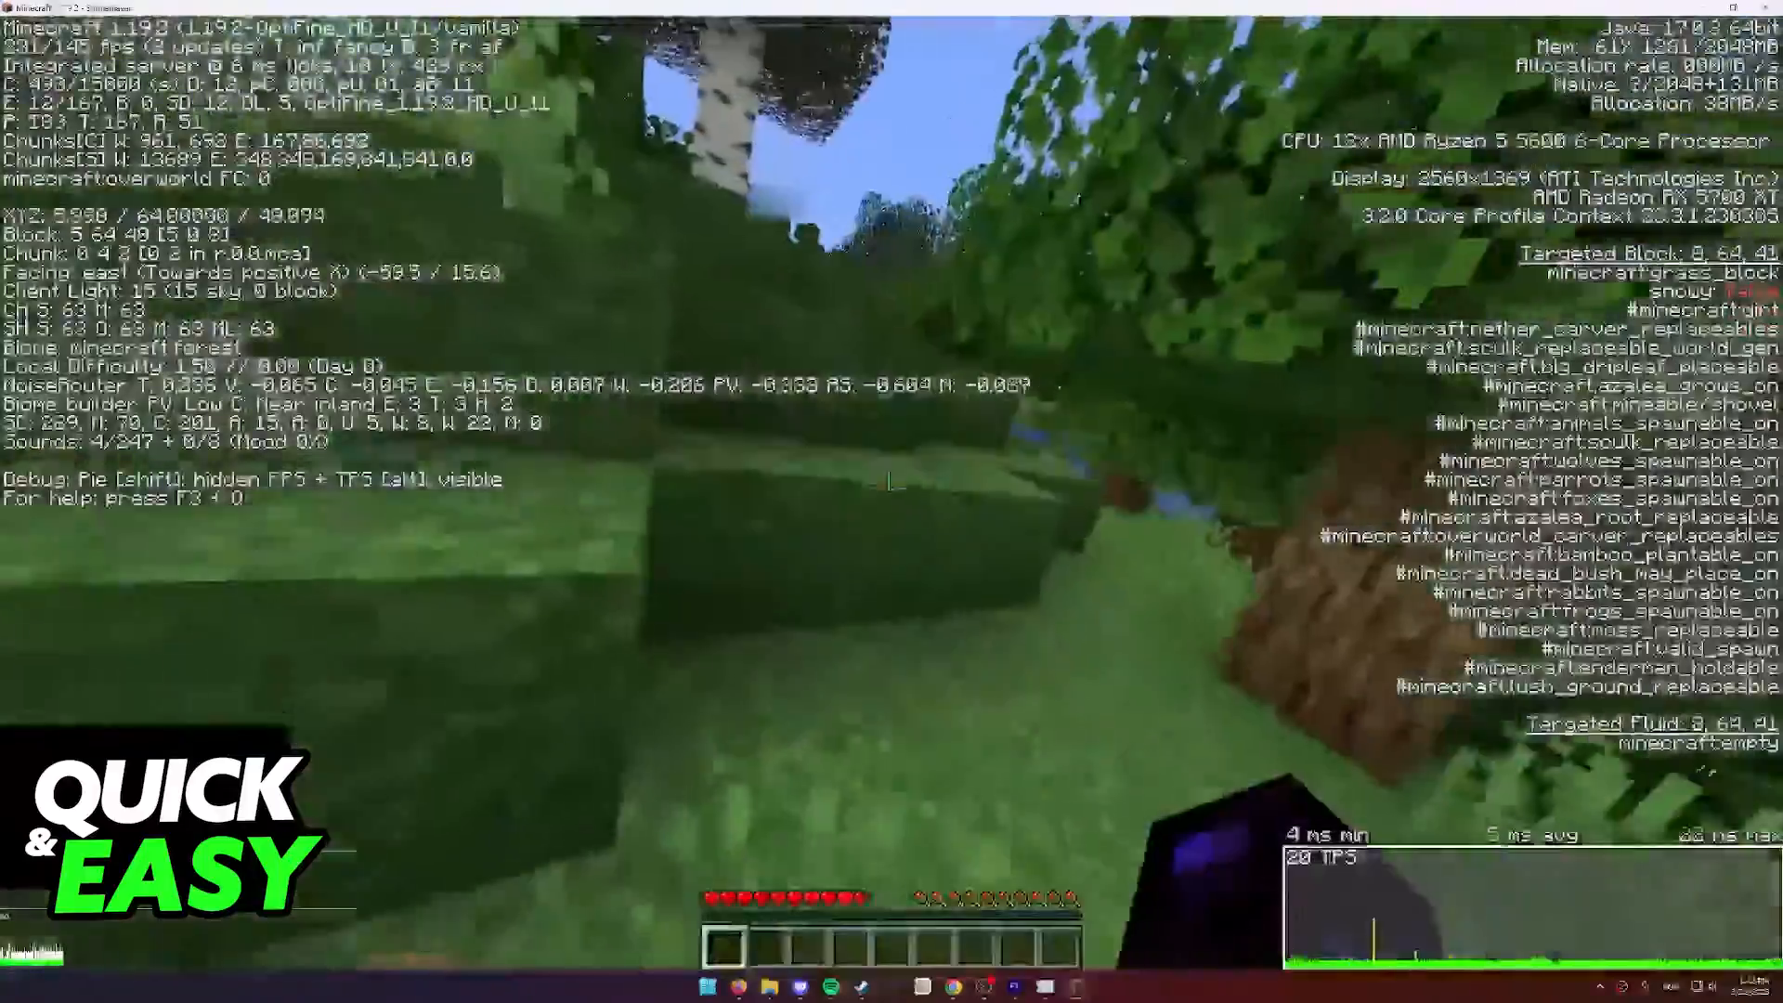
{"action": "key", "text": "F3"}
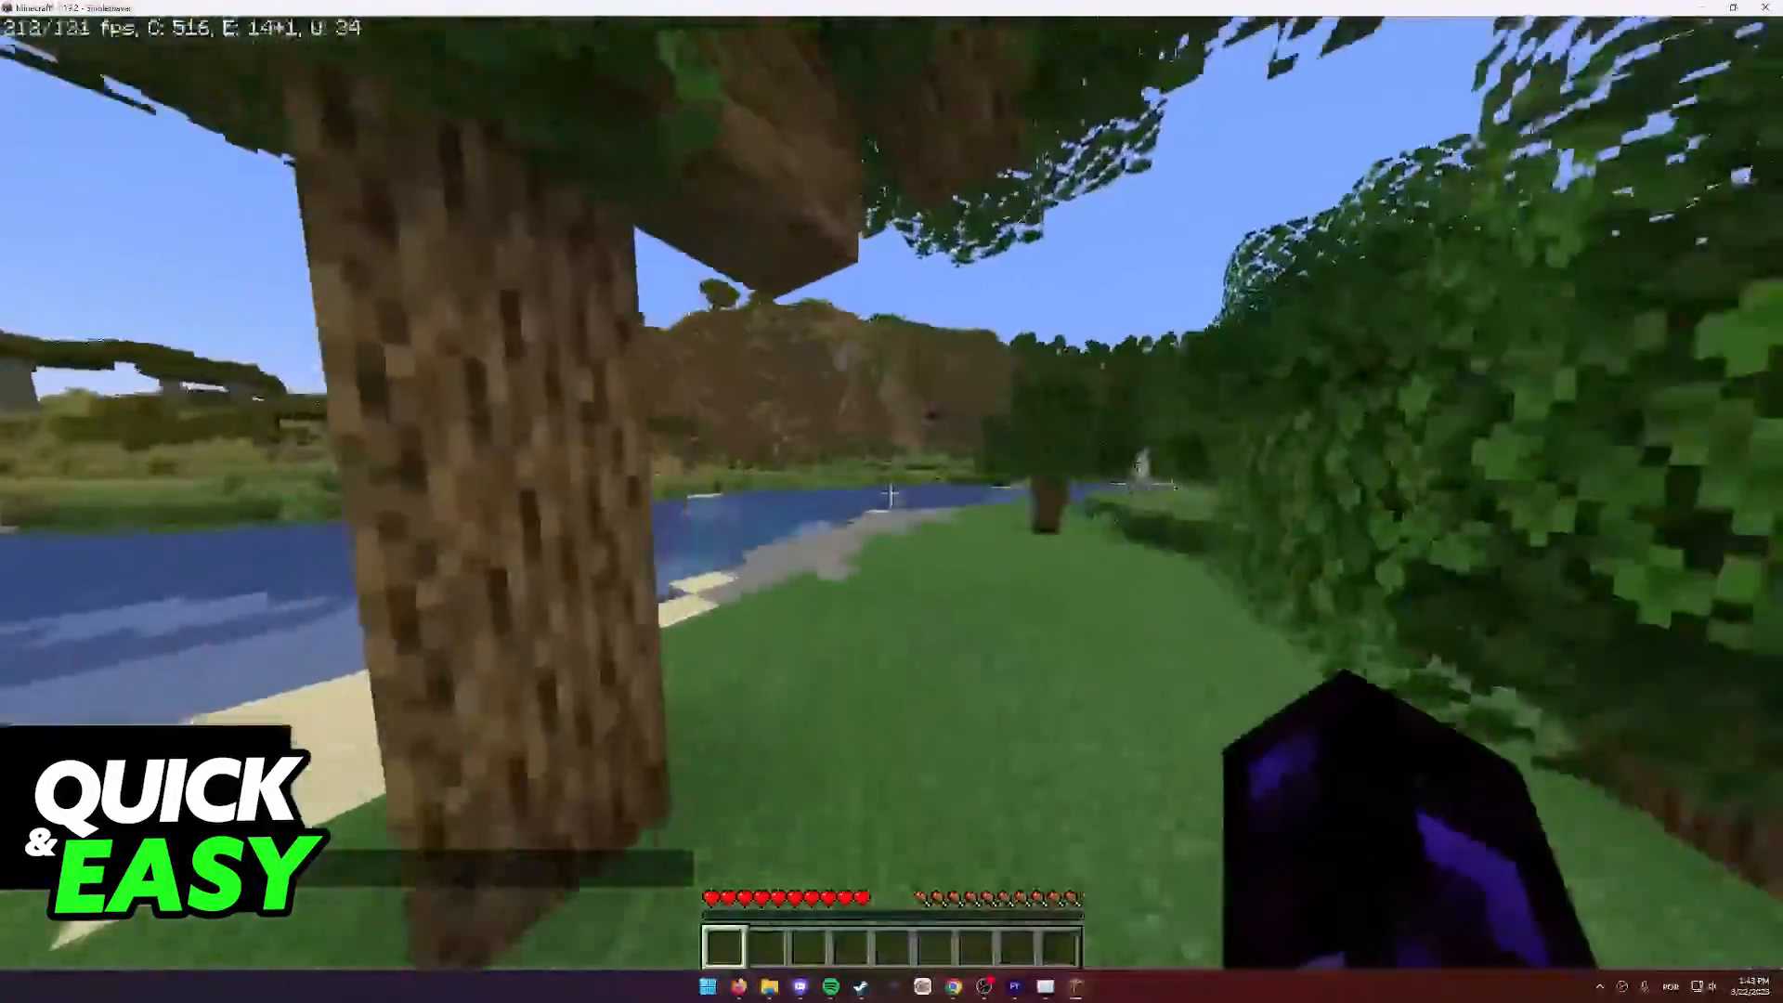
{"action": "key", "text": "Escape"}
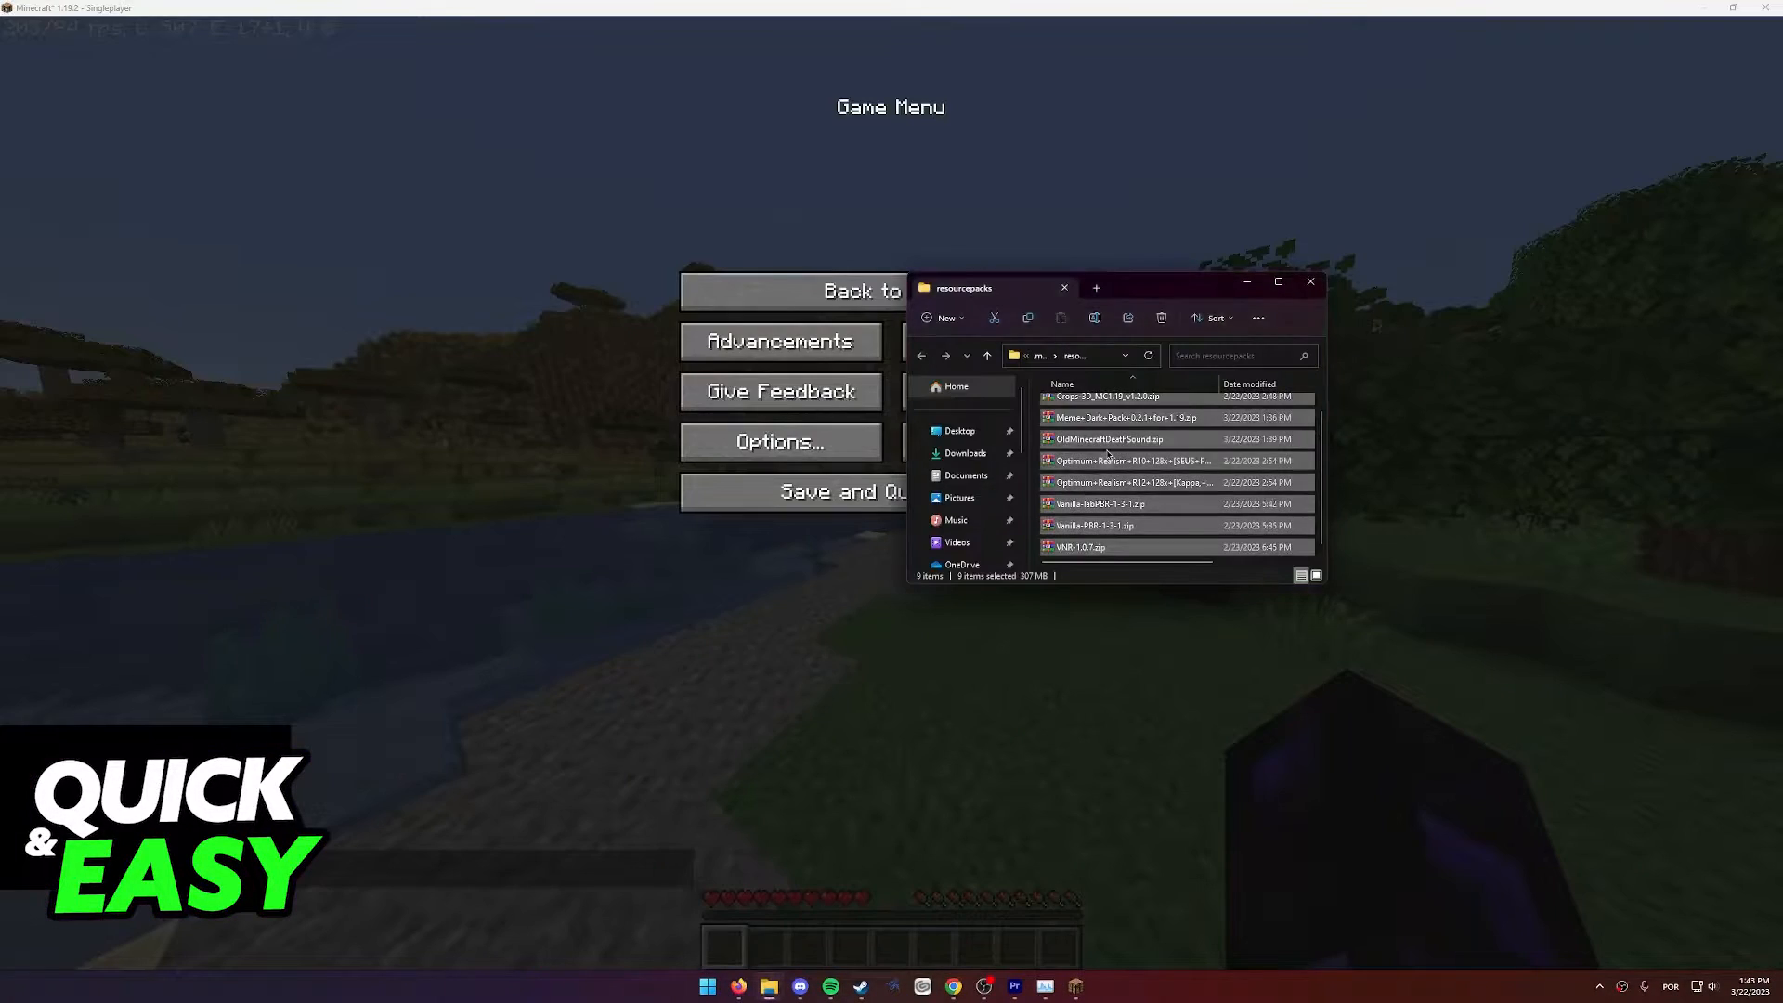
Browse OldMinecraftDeathSound.zip down through minecraft to the damage sounds folder with its OGG files.
{"action": "double_click", "coordinate": [1108, 440]}
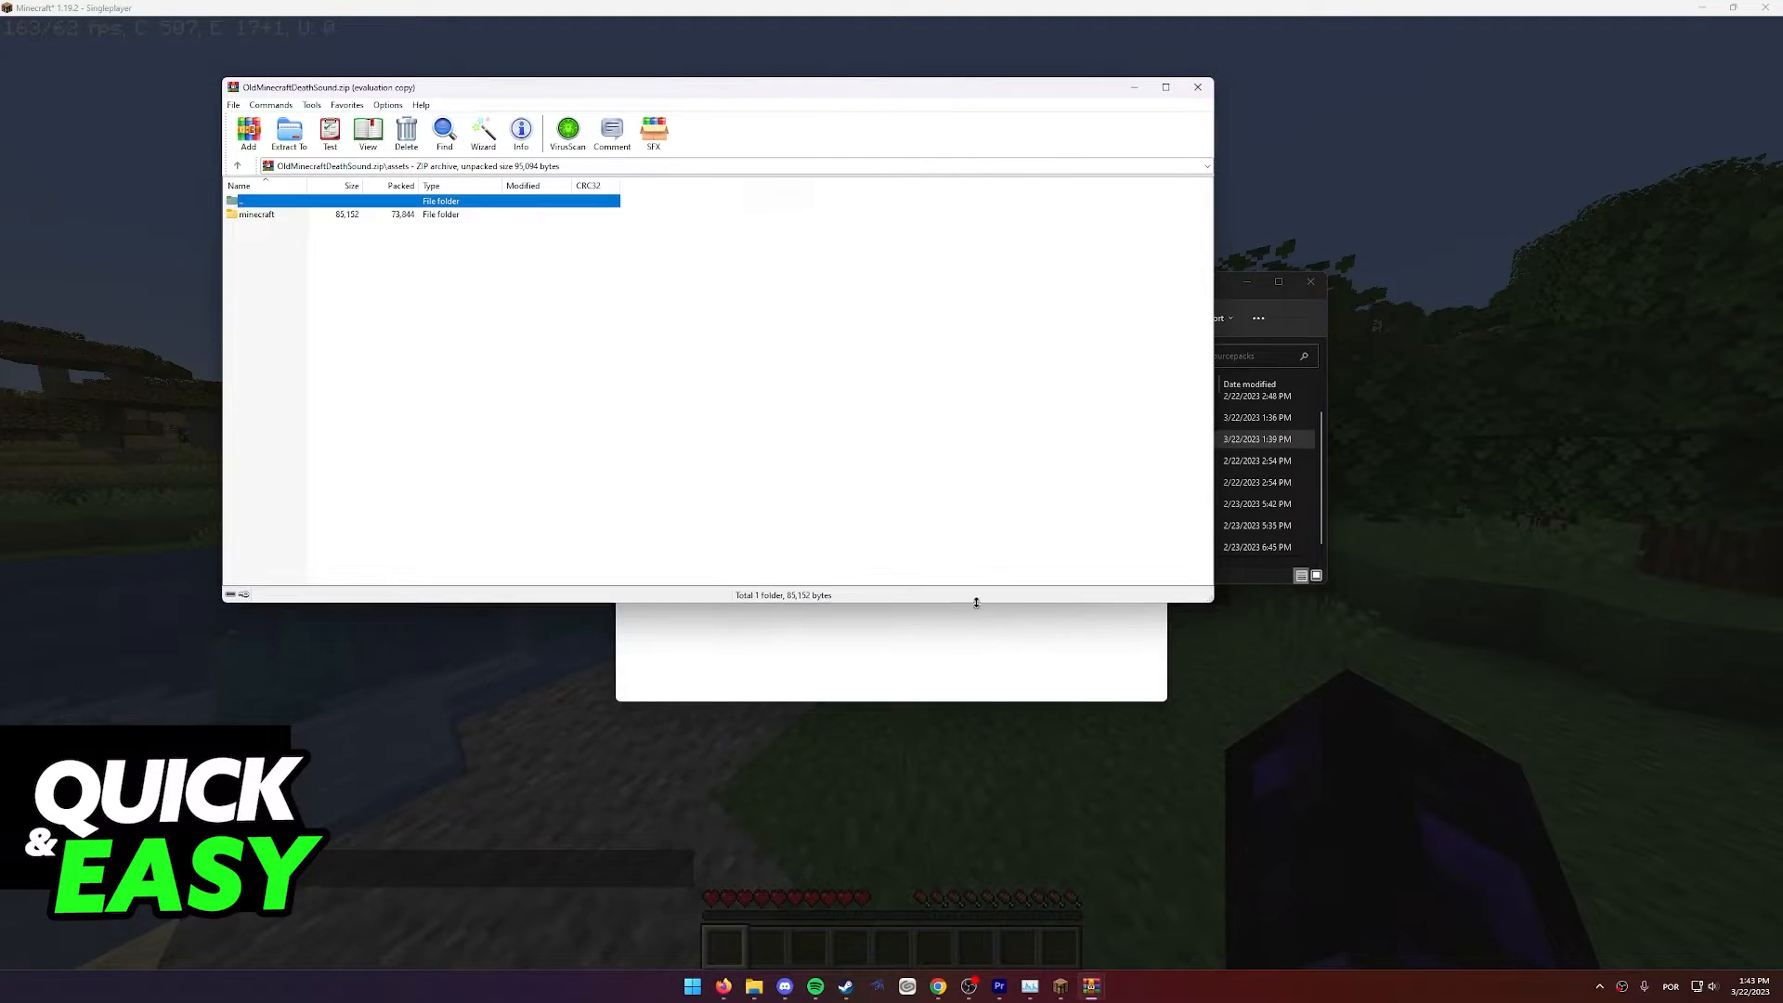
{"action": "double_click", "coordinate": [256, 214]}
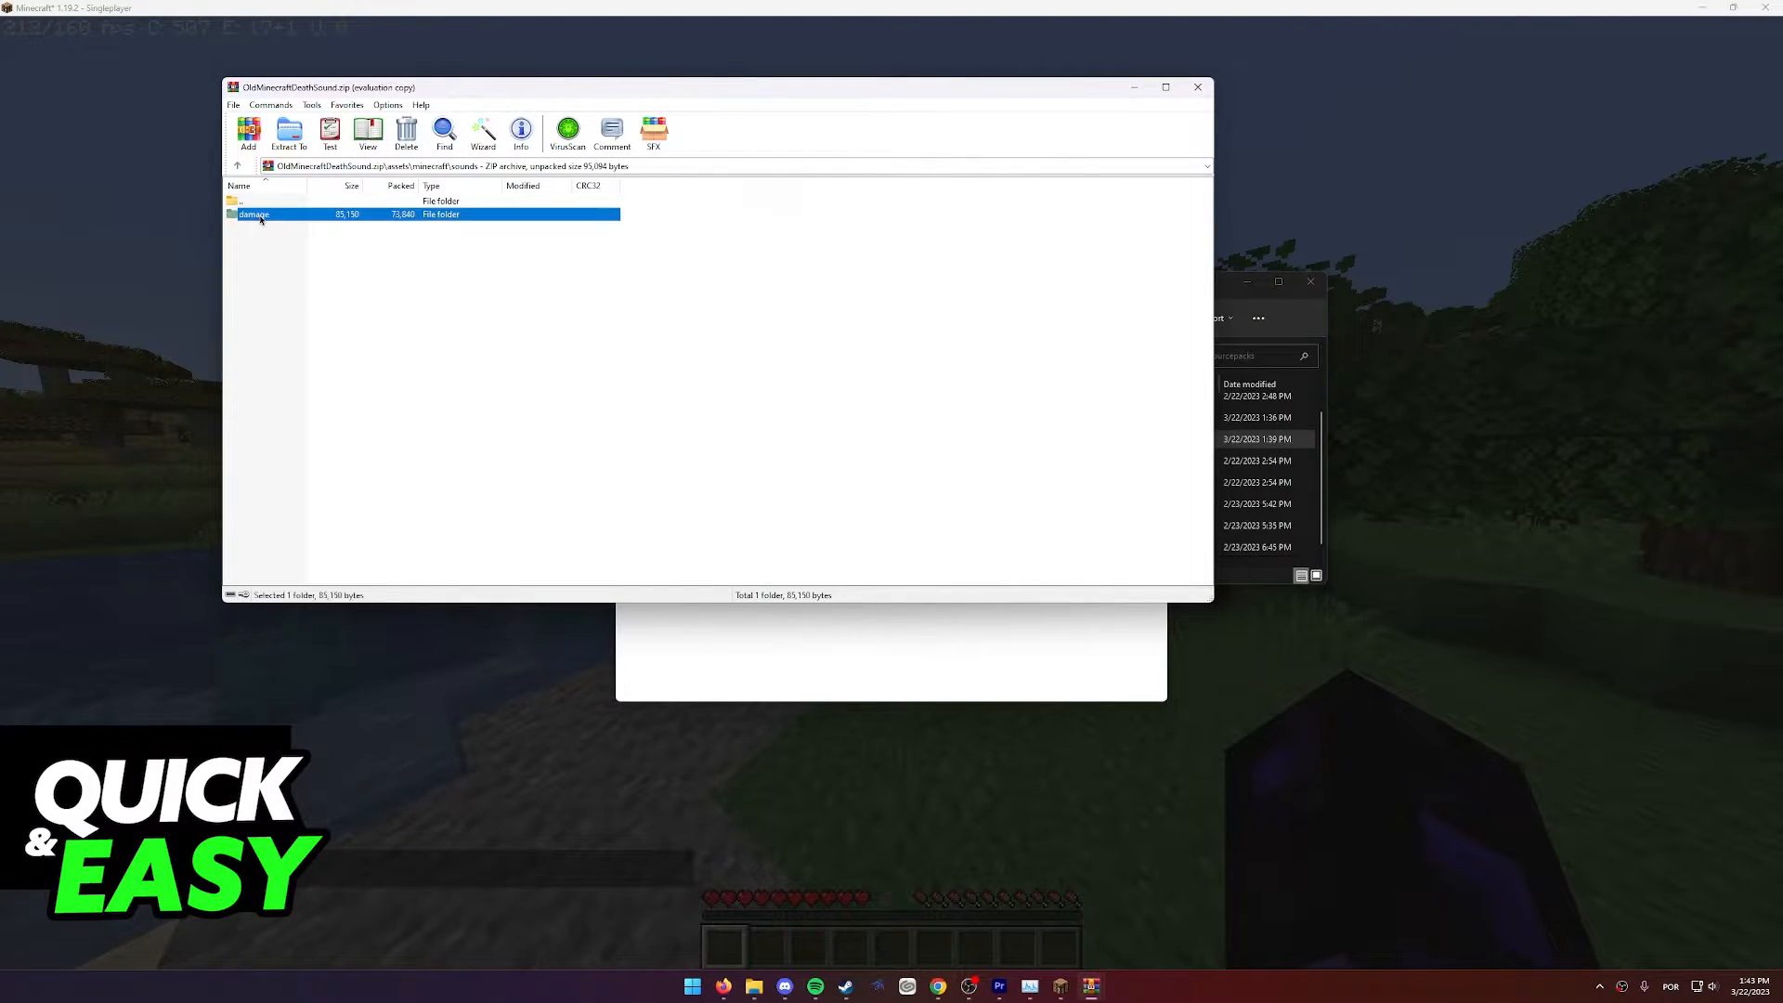
{"action": "double_click", "coordinate": [253, 214]}
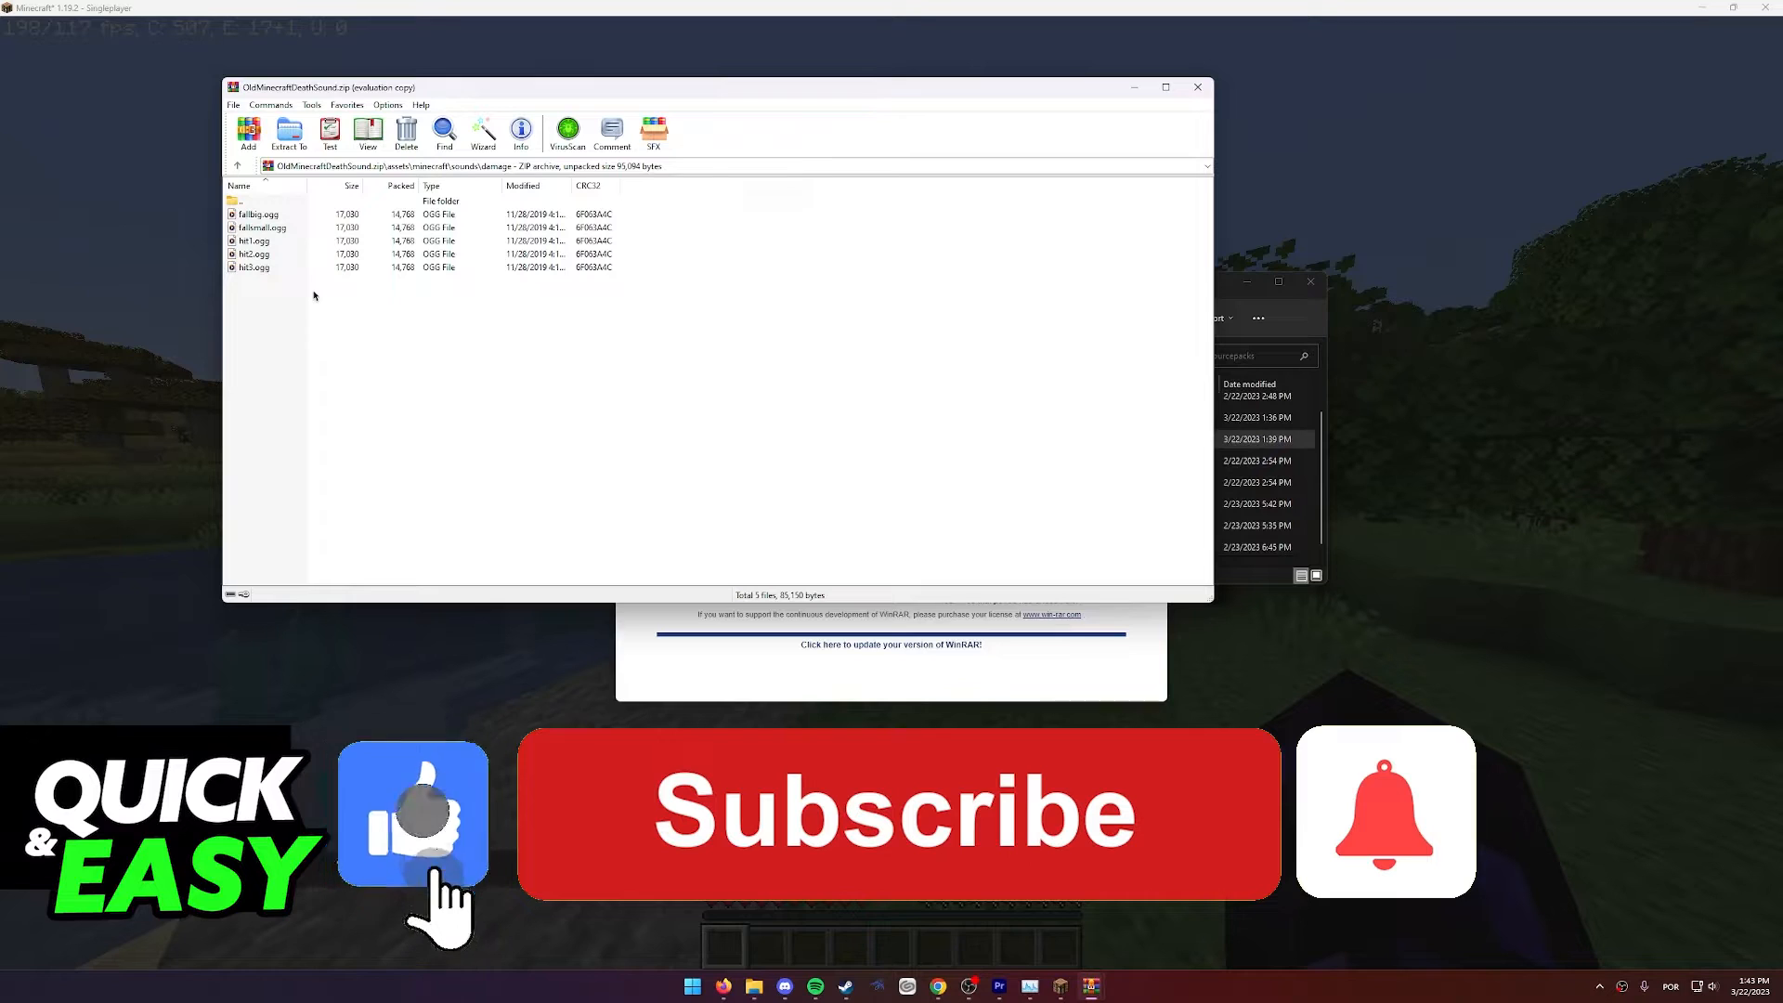